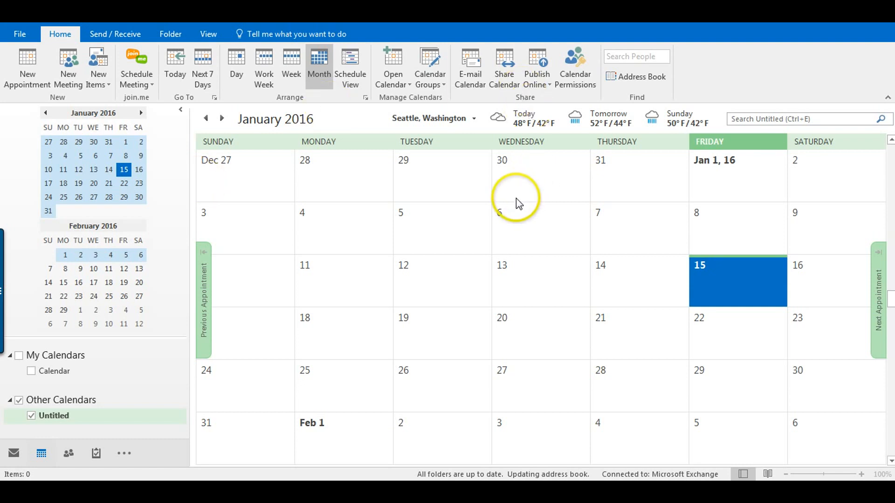
{"action": "mouse_move", "coordinate": [268, 302]}
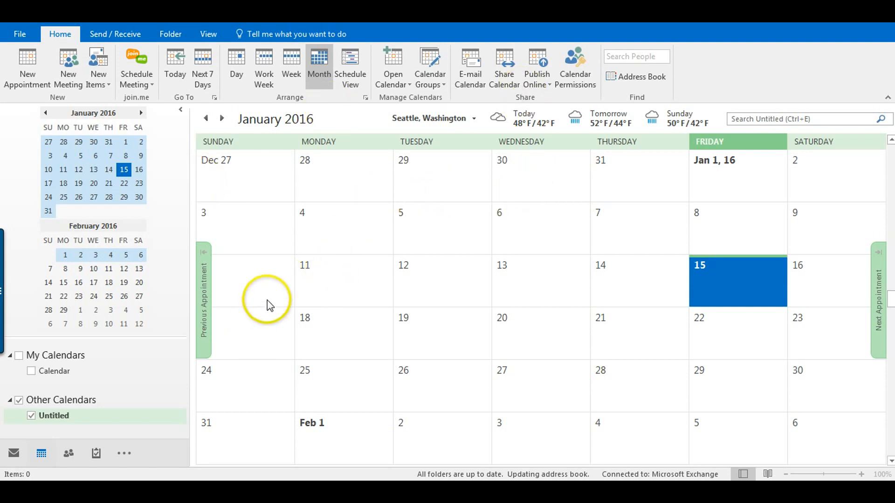
{"action": "mouse_move", "coordinate": [427, 203]}
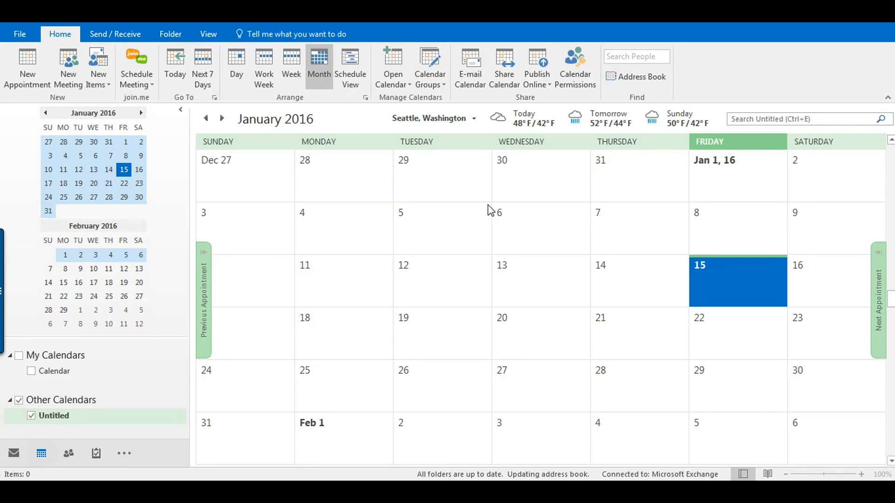
Step: Start a new blank appointment from the calendar, dated Friday 1/15/2016
{"action": "left_click", "coordinate": [97, 453]}
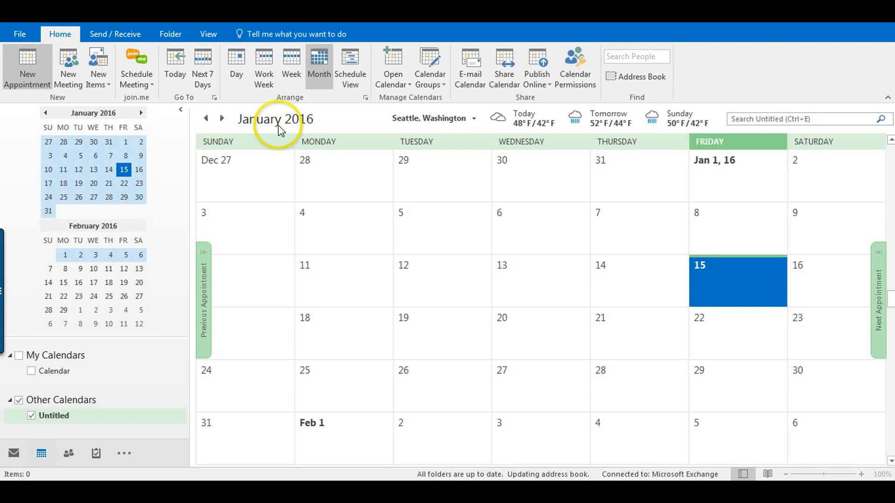
{"action": "left_click", "coordinate": [27, 68]}
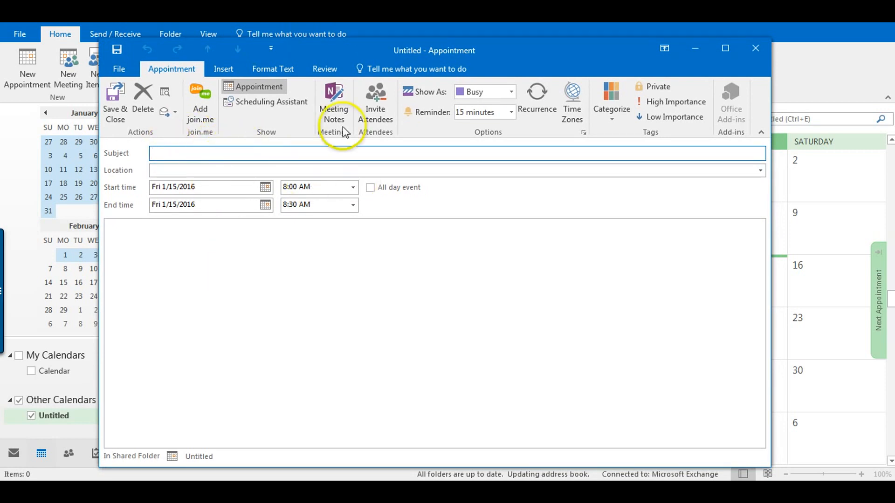
{"action": "mouse_move", "coordinate": [376, 103]}
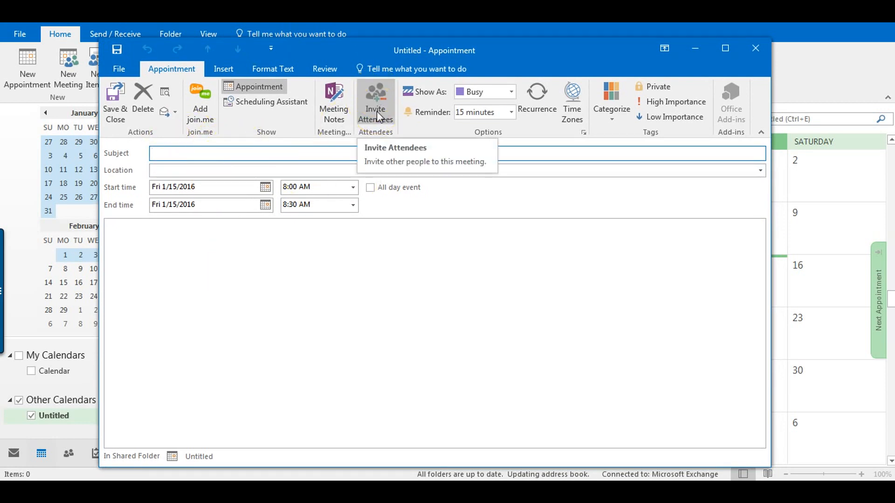
{"action": "mouse_move", "coordinate": [537, 108]}
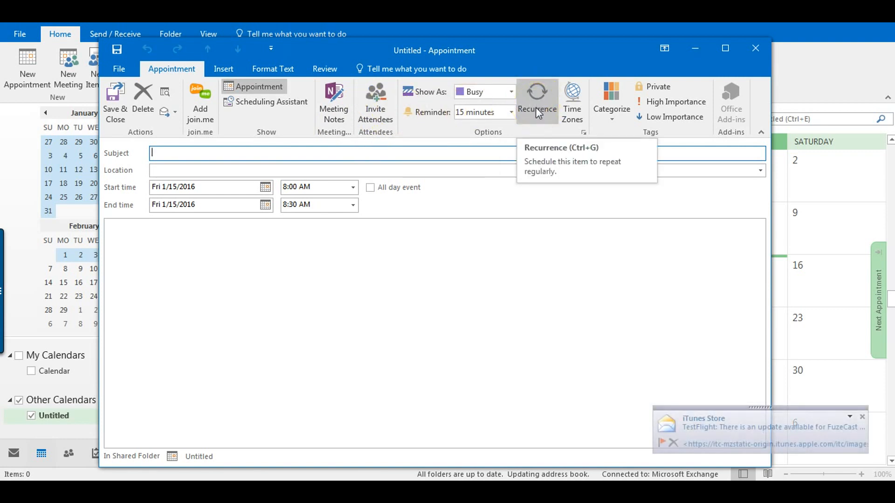
Step: Set the recurrence to Monthly on 'The last day' of every month and confirm it
{"action": "left_click", "coordinate": [535, 100]}
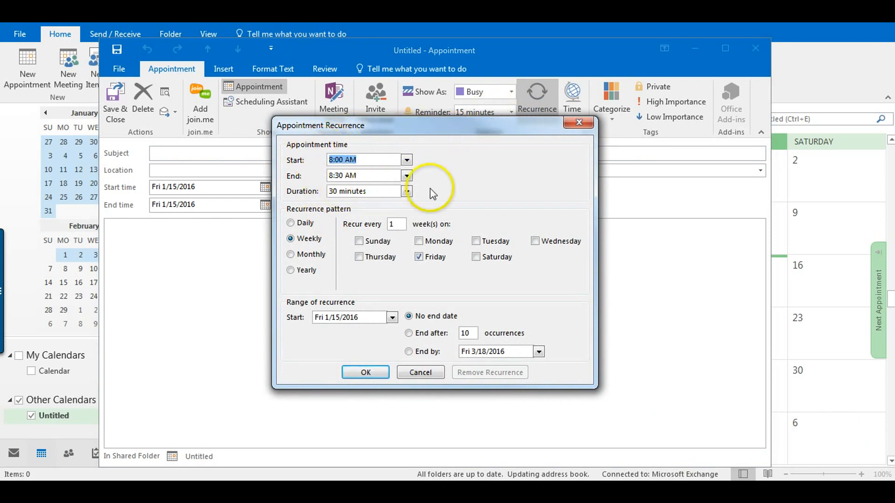
{"action": "mouse_move", "coordinate": [337, 213]}
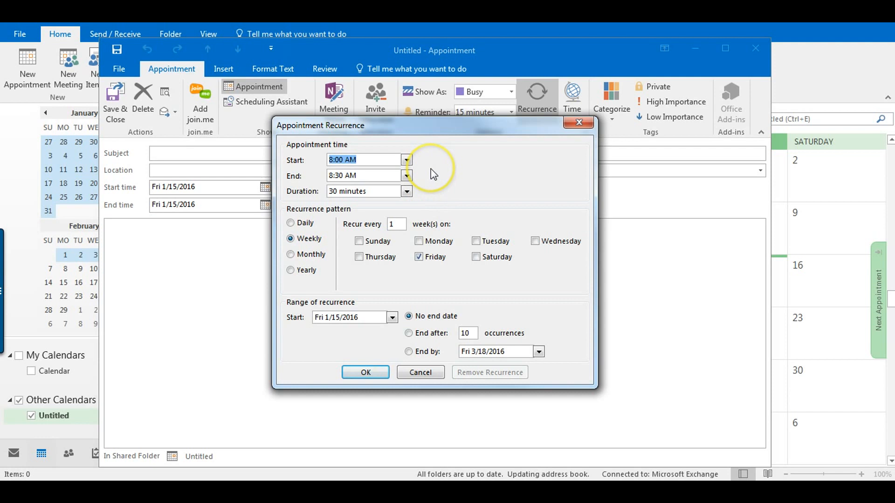
{"action": "mouse_move", "coordinate": [441, 174]}
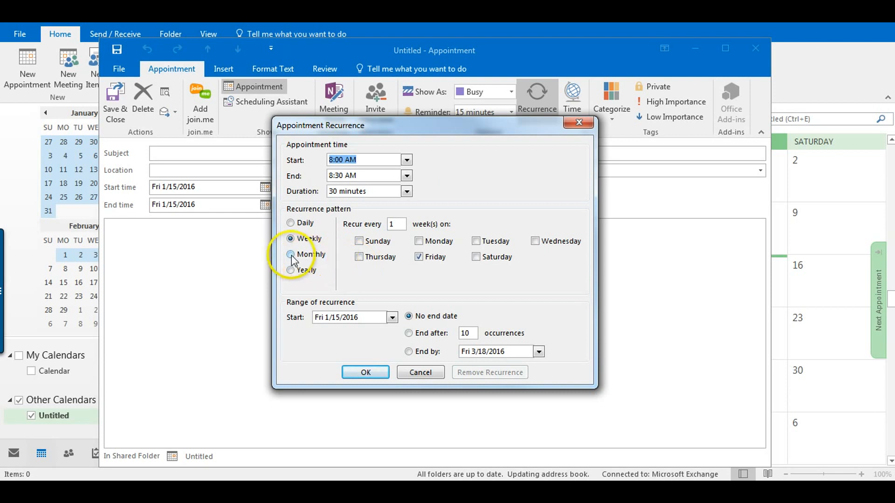
{"action": "left_click", "coordinate": [291, 254]}
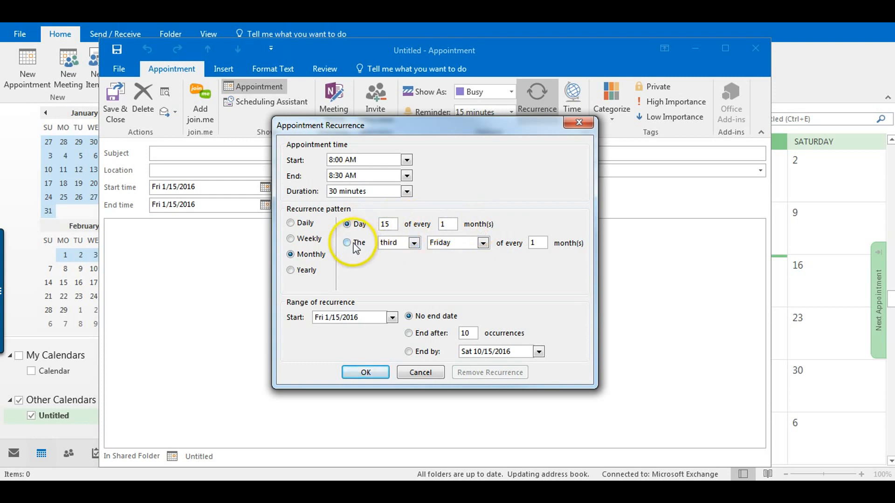
{"action": "left_click", "coordinate": [414, 242]}
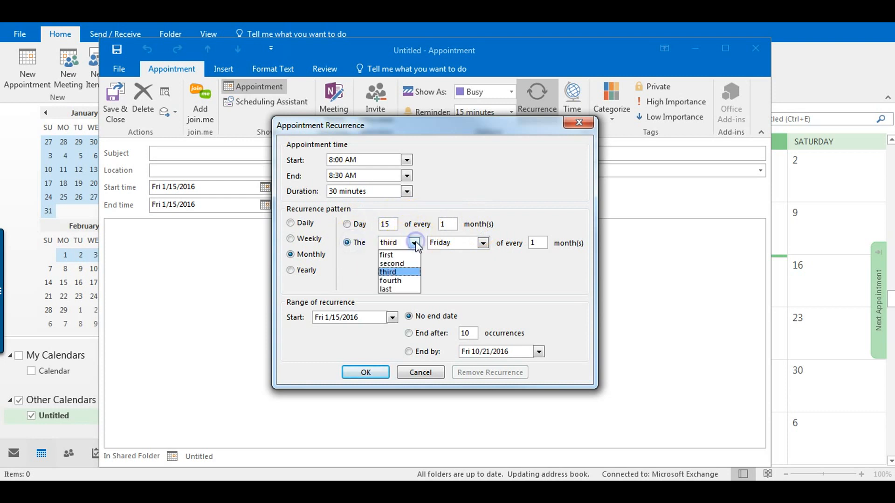
{"action": "left_click", "coordinate": [385, 289]}
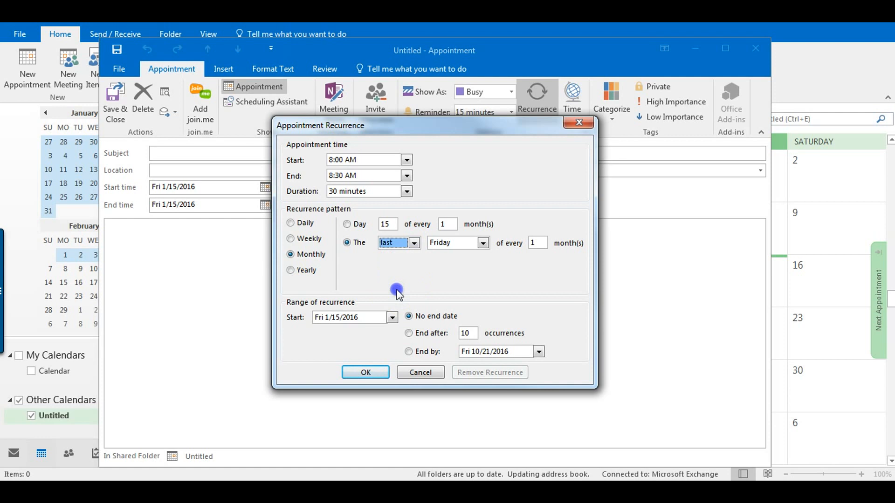
{"action": "left_click", "coordinate": [482, 243]}
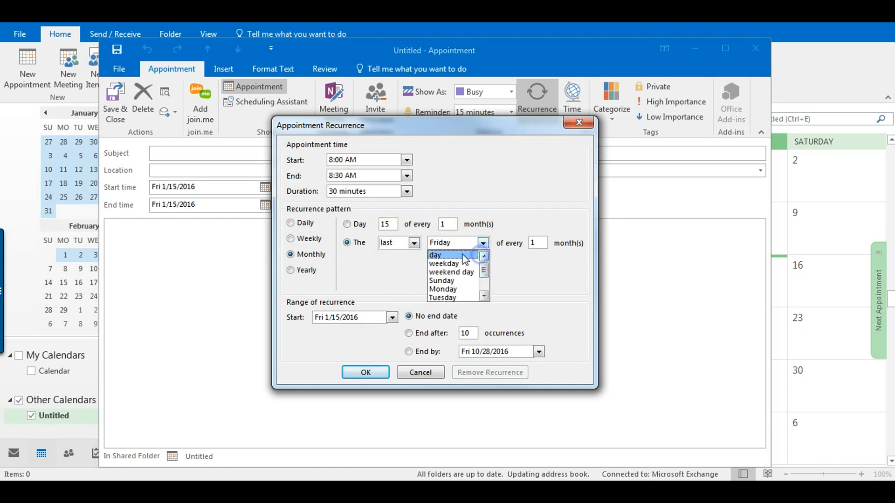
{"action": "left_click", "coordinate": [435, 256]}
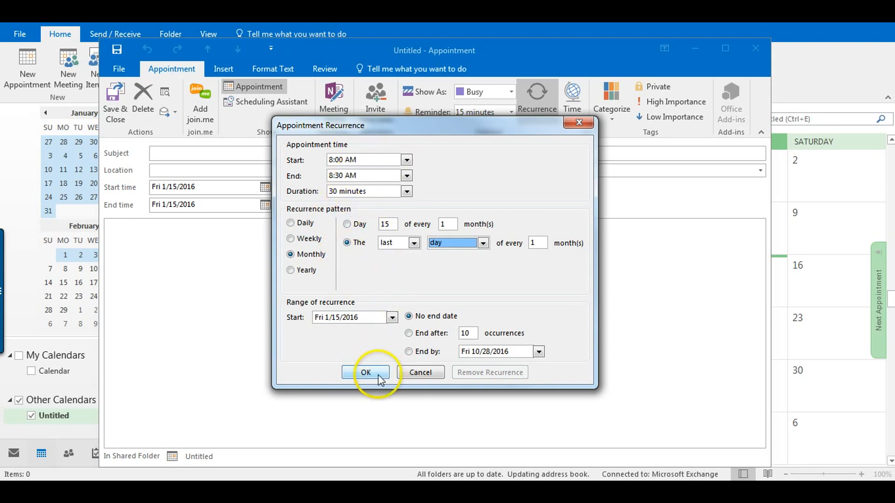
{"action": "left_click", "coordinate": [366, 372]}
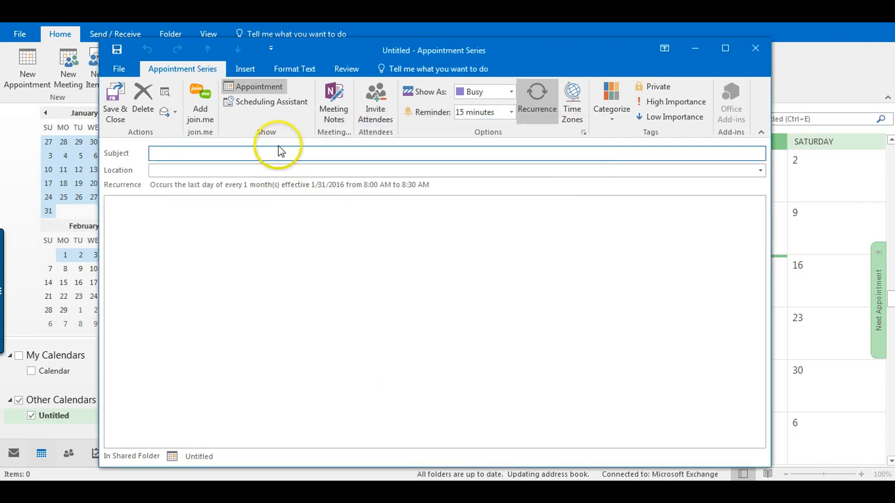
Step: Title the recurring appointment 'Expense Report'
{"action": "type", "text": "E"}
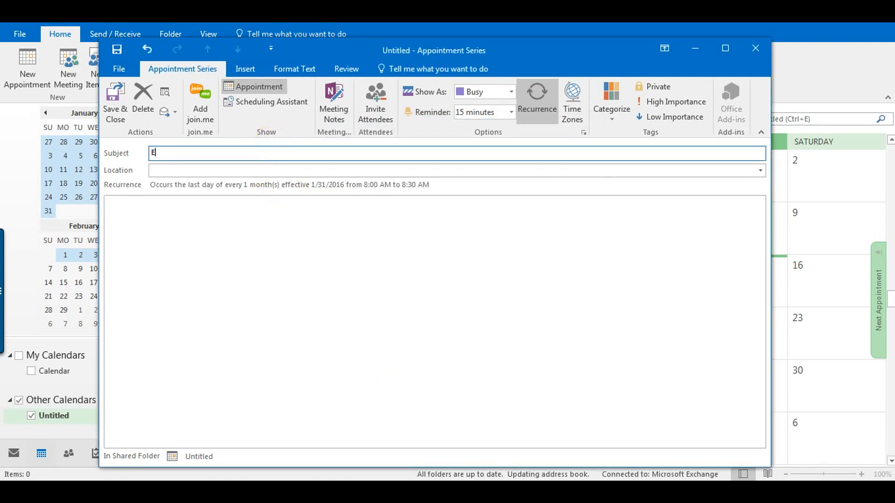
{"action": "type", "text": "xpense"}
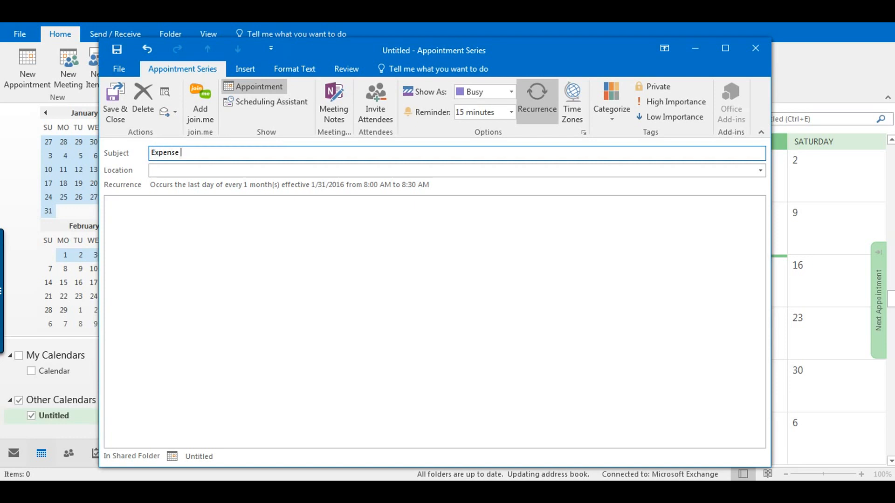
{"action": "type", "text": "Report"}
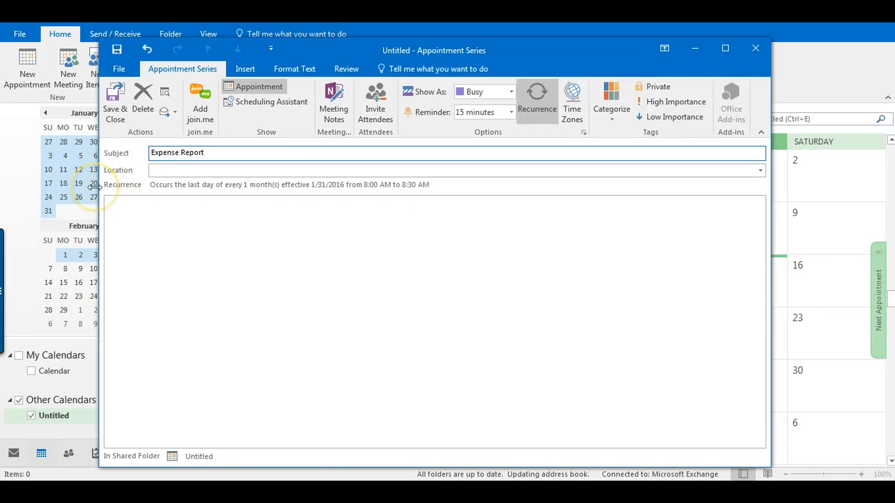
{"action": "left_click", "coordinate": [229, 152]}
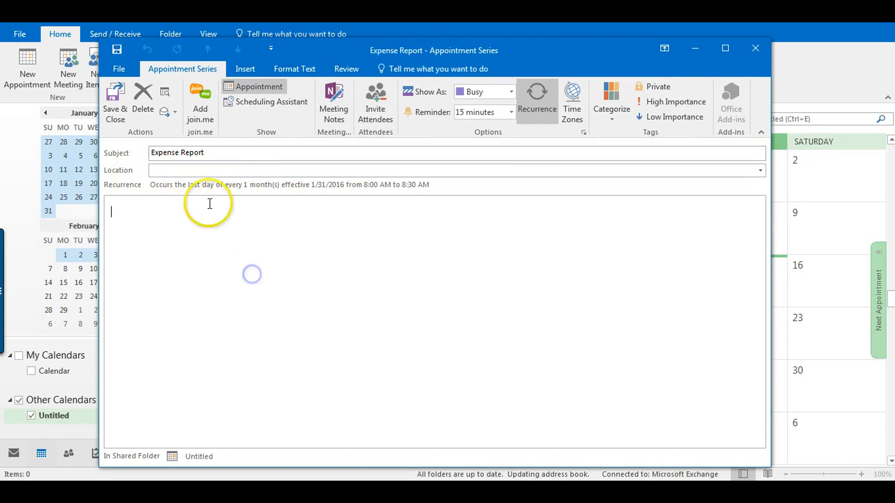
{"action": "mouse_move", "coordinate": [177, 269]}
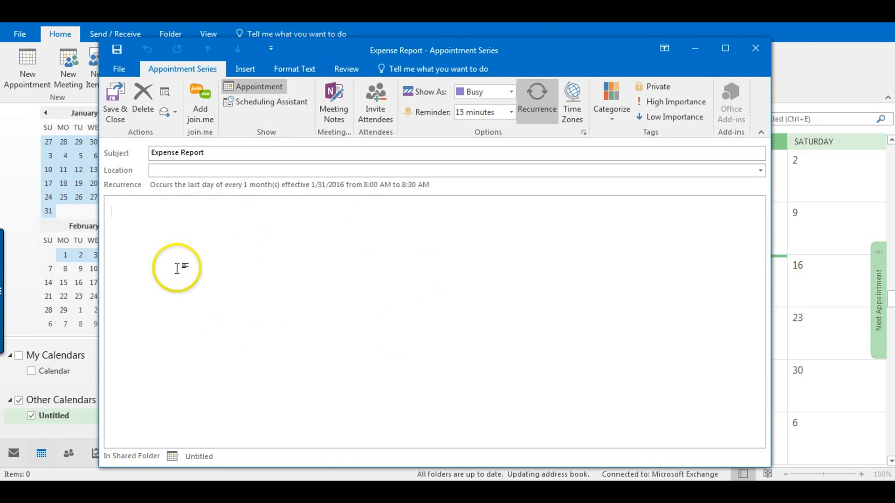
{"action": "mouse_move", "coordinate": [429, 218]}
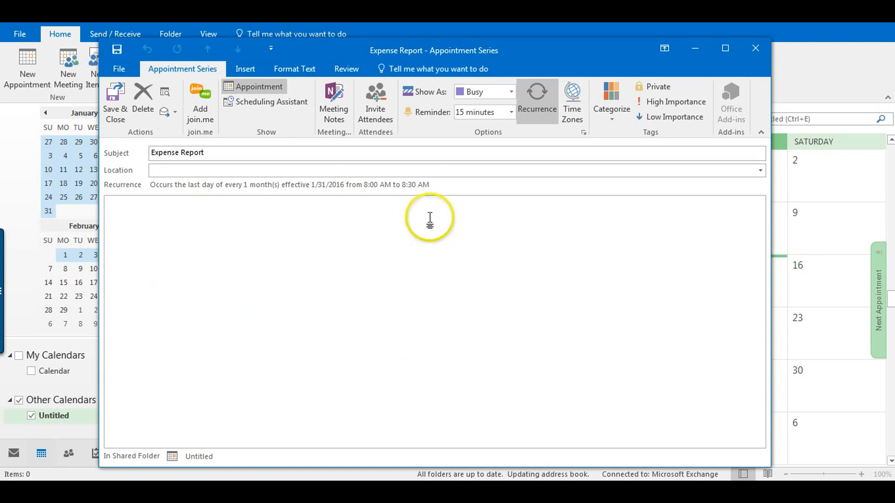
Step: Show the appointment's time as Tentative
{"action": "left_click", "coordinate": [510, 91]}
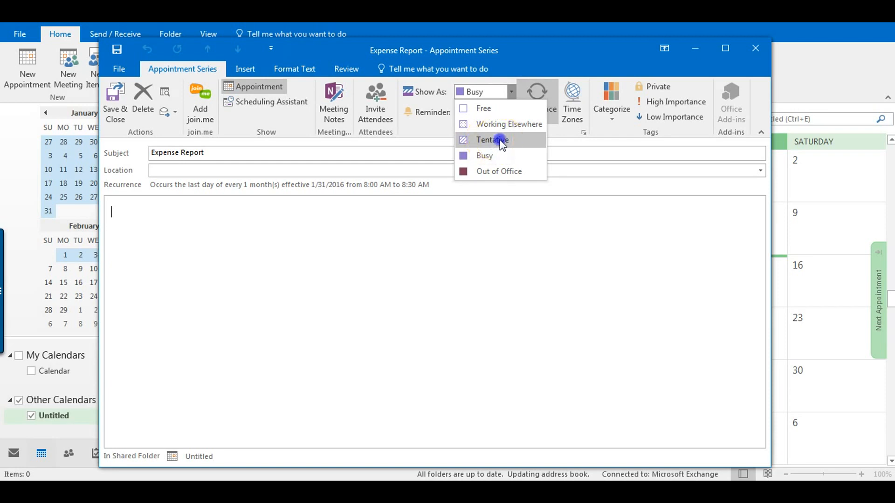
{"action": "left_click", "coordinate": [491, 140]}
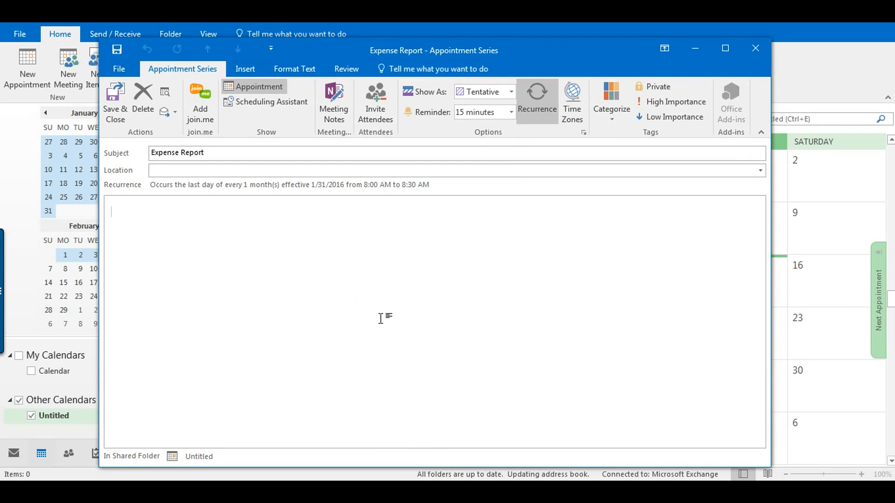
{"action": "mouse_move", "coordinate": [312, 274]}
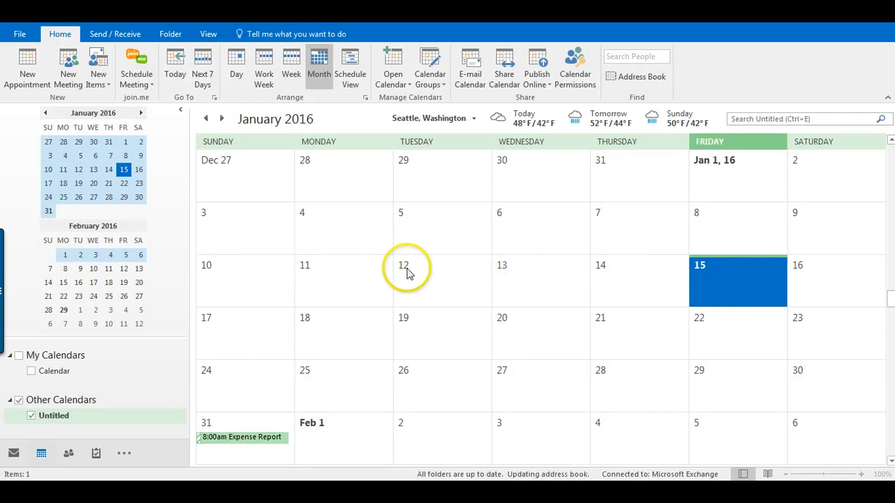
Step: Switch to the task list and start a new untitled task
{"action": "left_click", "coordinate": [96, 453]}
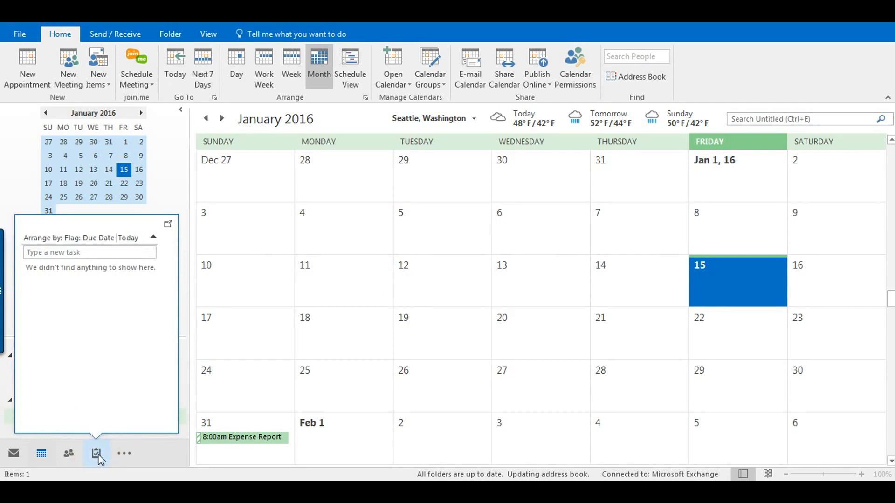
{"action": "left_click", "coordinate": [96, 453]}
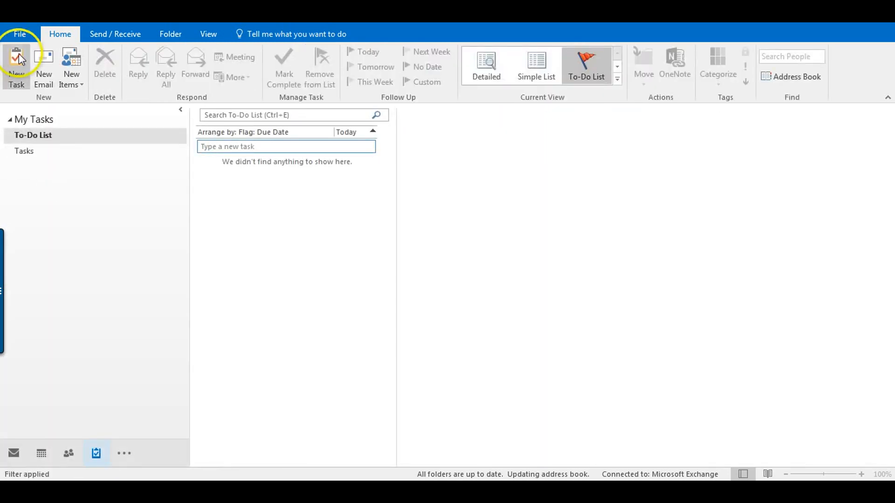
{"action": "mouse_move", "coordinate": [17, 68]}
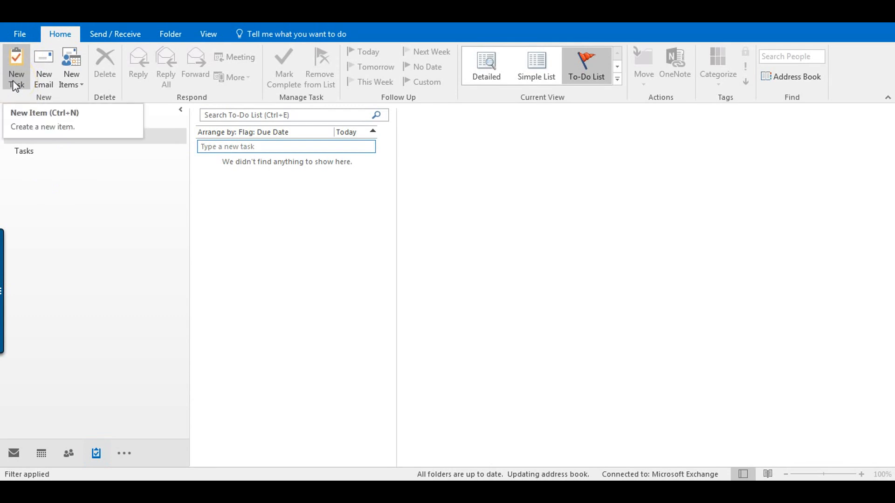
{"action": "left_click", "coordinate": [16, 67]}
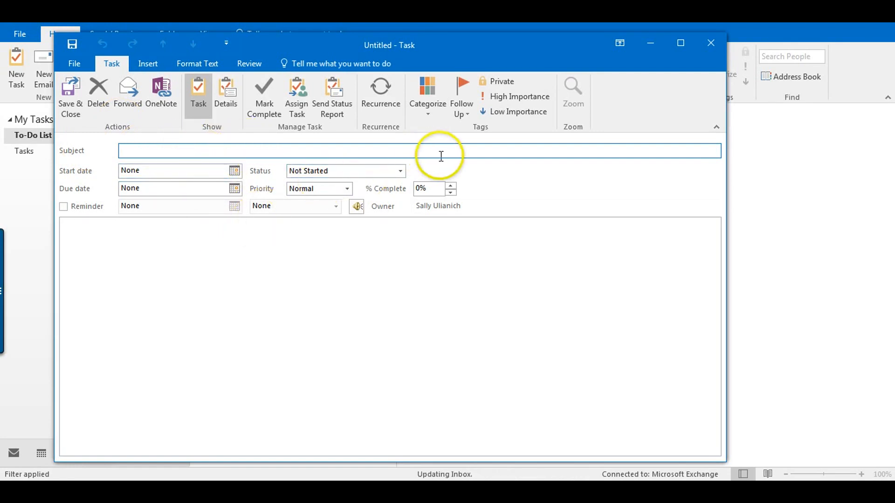
{"action": "left_click", "coordinate": [380, 94]}
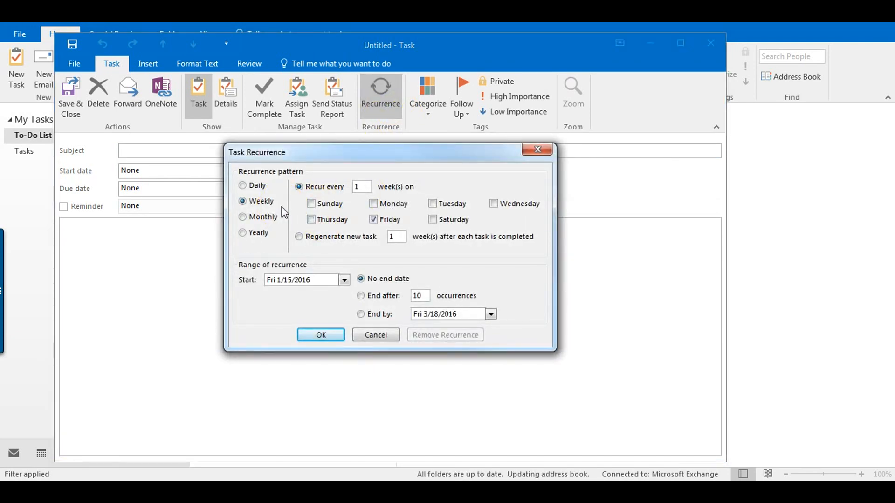
{"action": "left_click", "coordinate": [373, 219]}
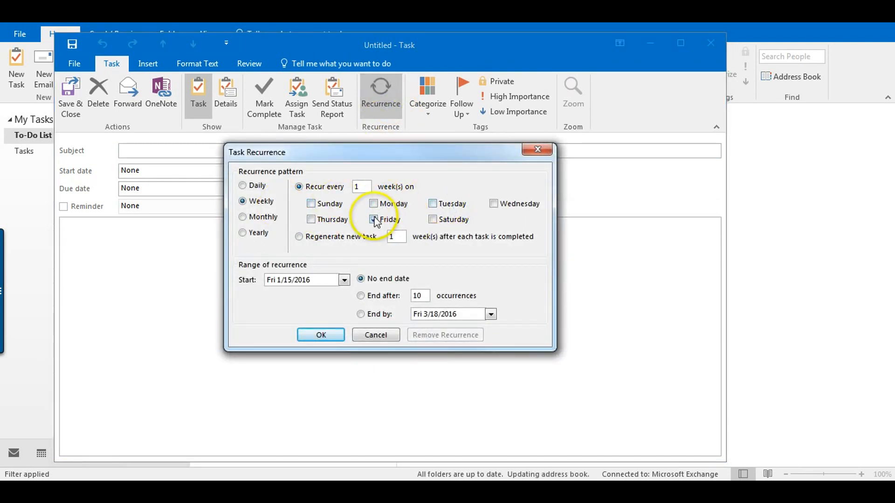
{"action": "left_click", "coordinate": [372, 219]}
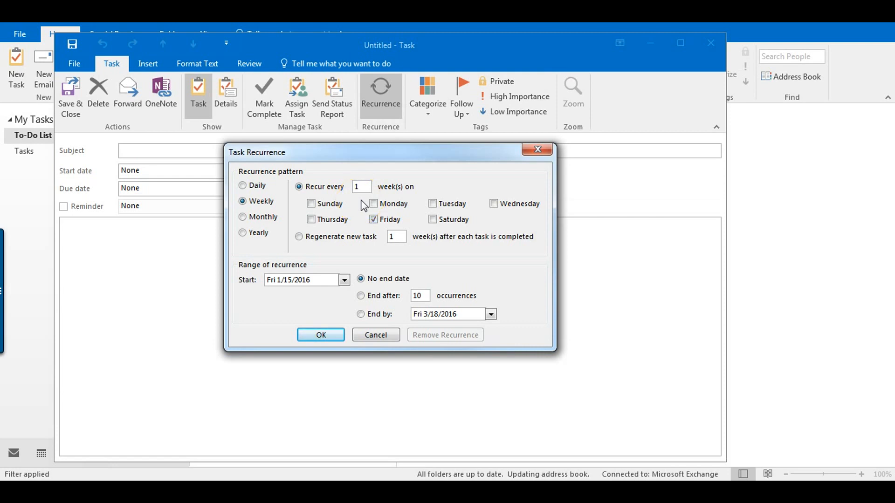
{"action": "mouse_move", "coordinate": [251, 190]}
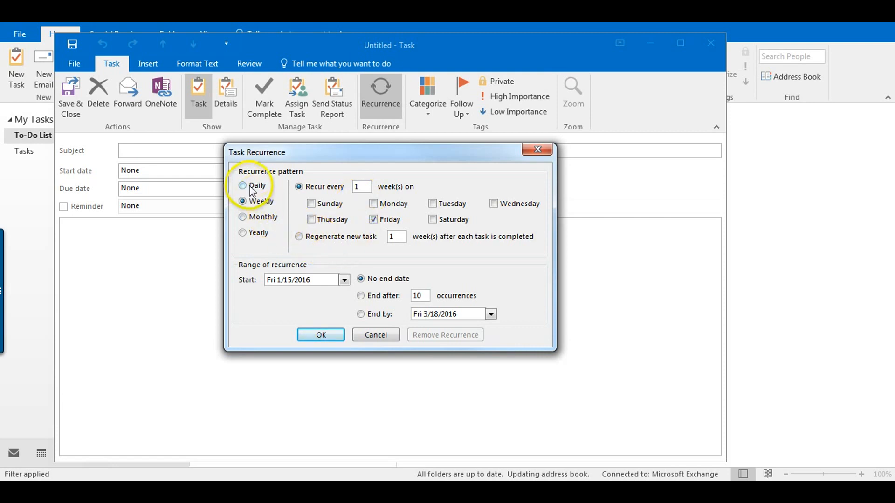
{"action": "left_click", "coordinate": [243, 186]}
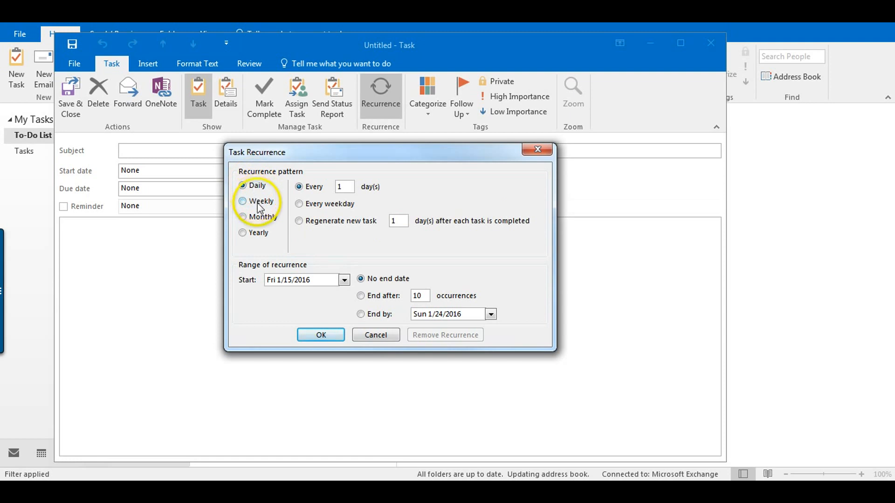
{"action": "left_click", "coordinate": [242, 217]}
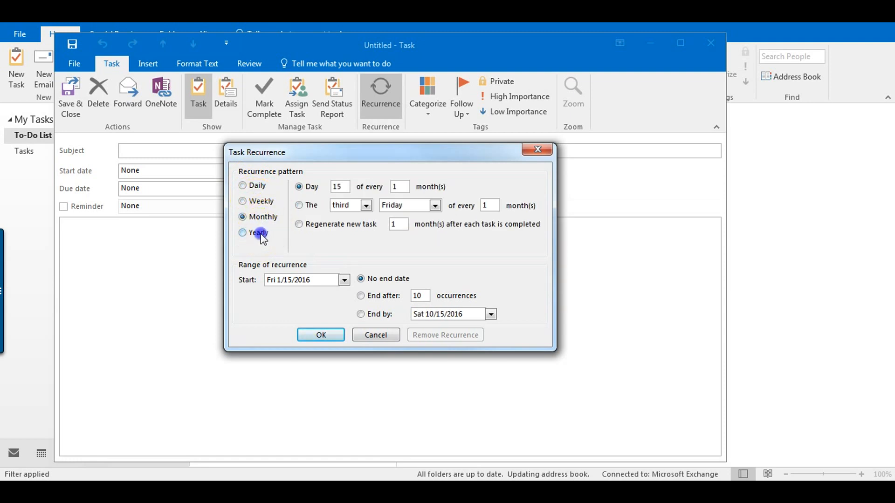
{"action": "left_click", "coordinate": [242, 232]}
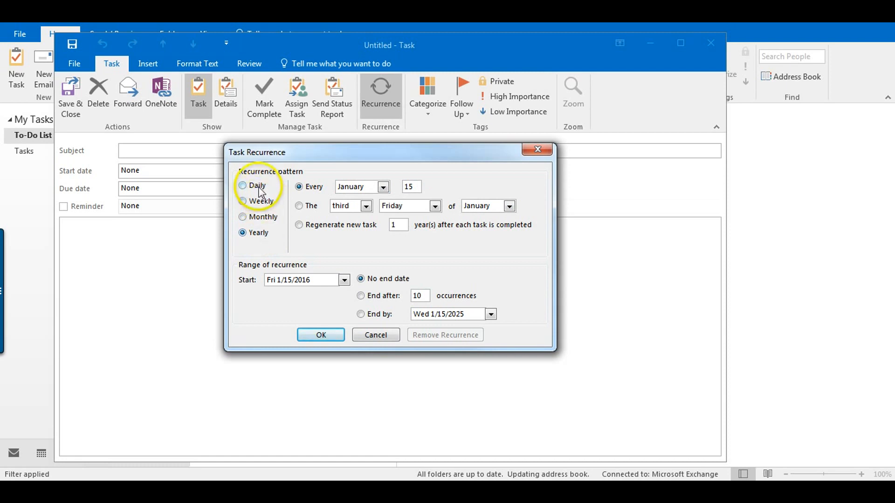
{"action": "left_click", "coordinate": [242, 217]}
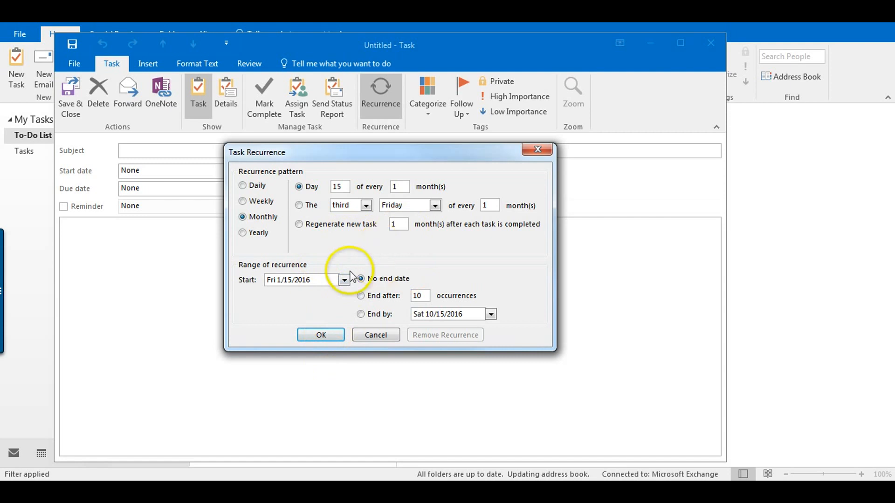
{"action": "left_click", "coordinate": [376, 335]}
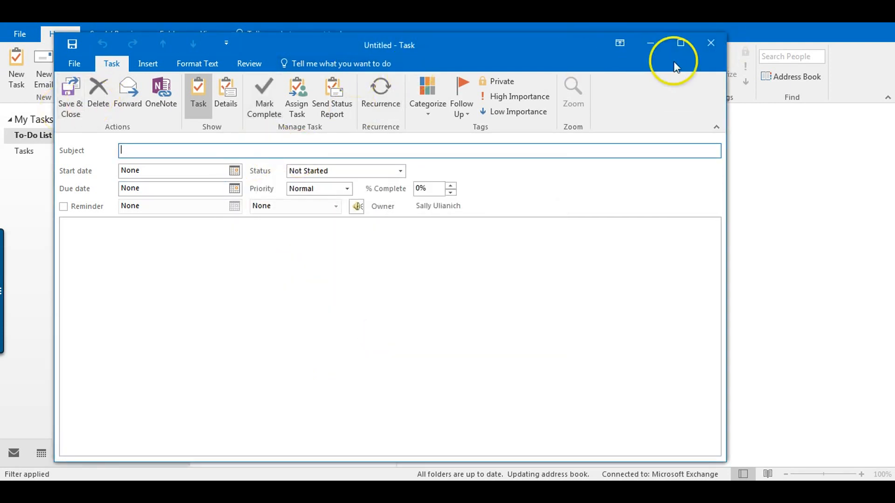
Step: Close the blank task unsaved and return to the January 2016 calendar
{"action": "left_click", "coordinate": [710, 43]}
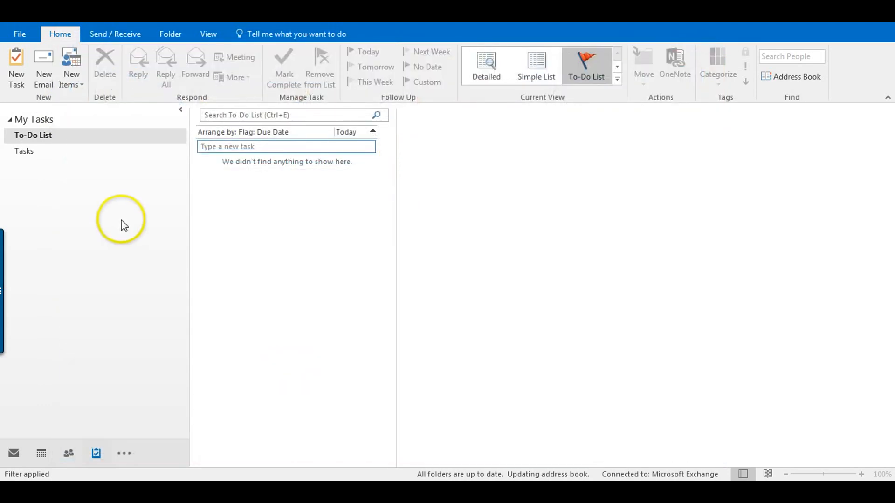
{"action": "left_click", "coordinate": [40, 453]}
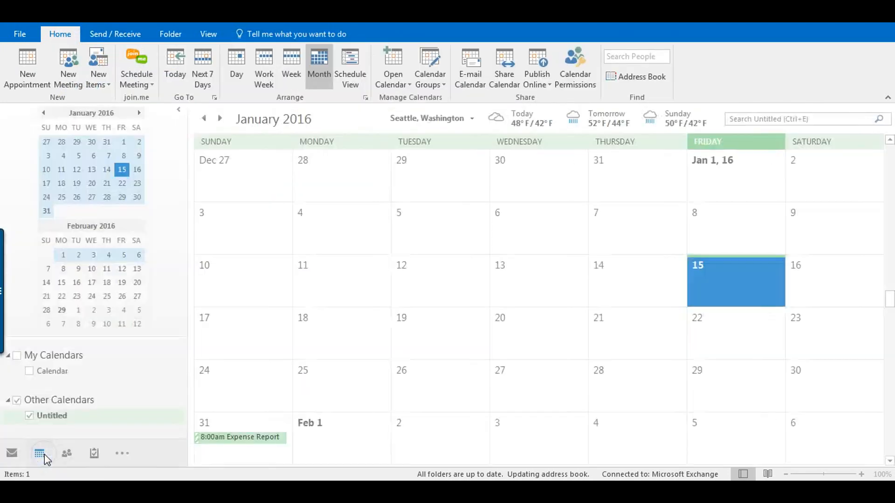